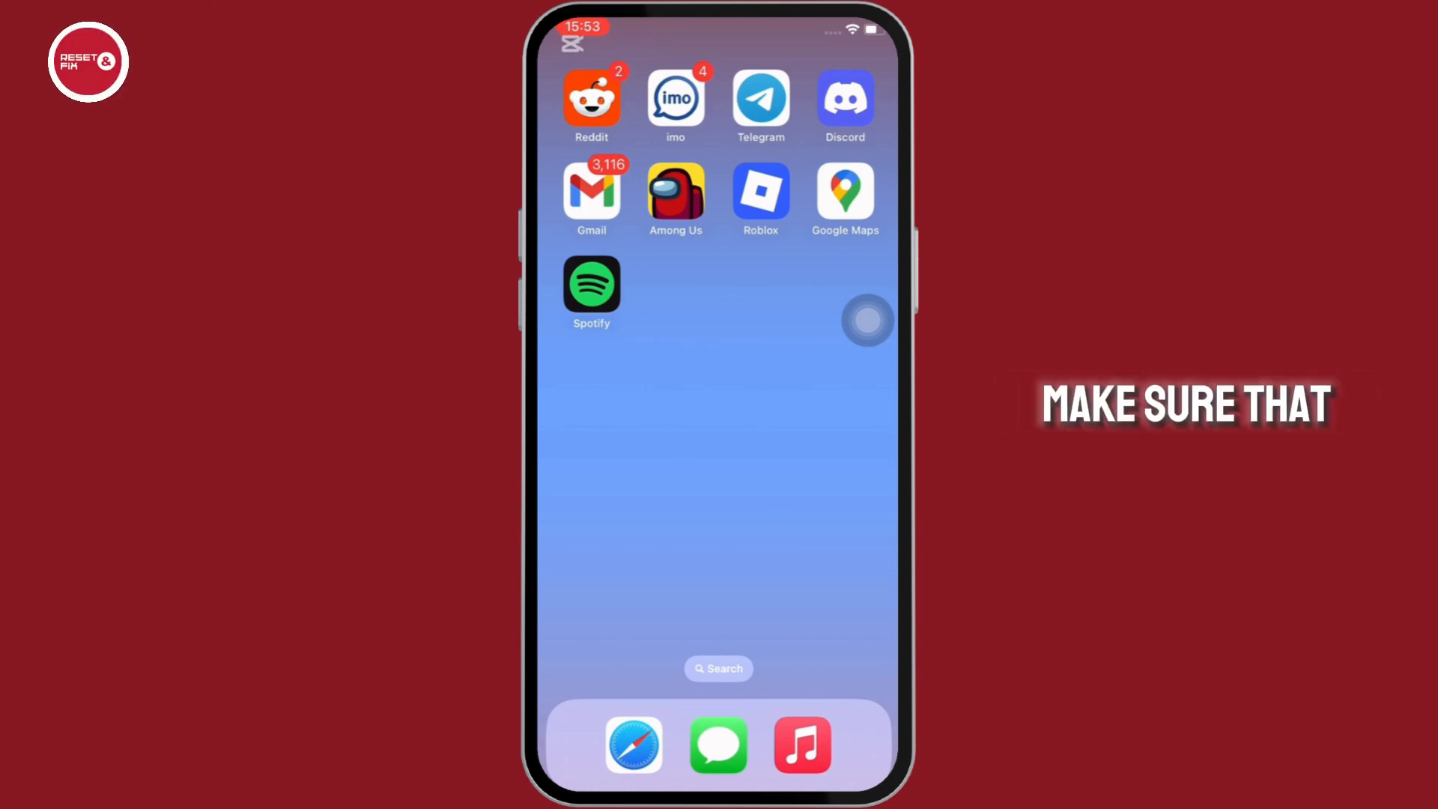
Step: Check the connected Wi-Fi network in Settings, then return to the App Library
scroll("left", 3)
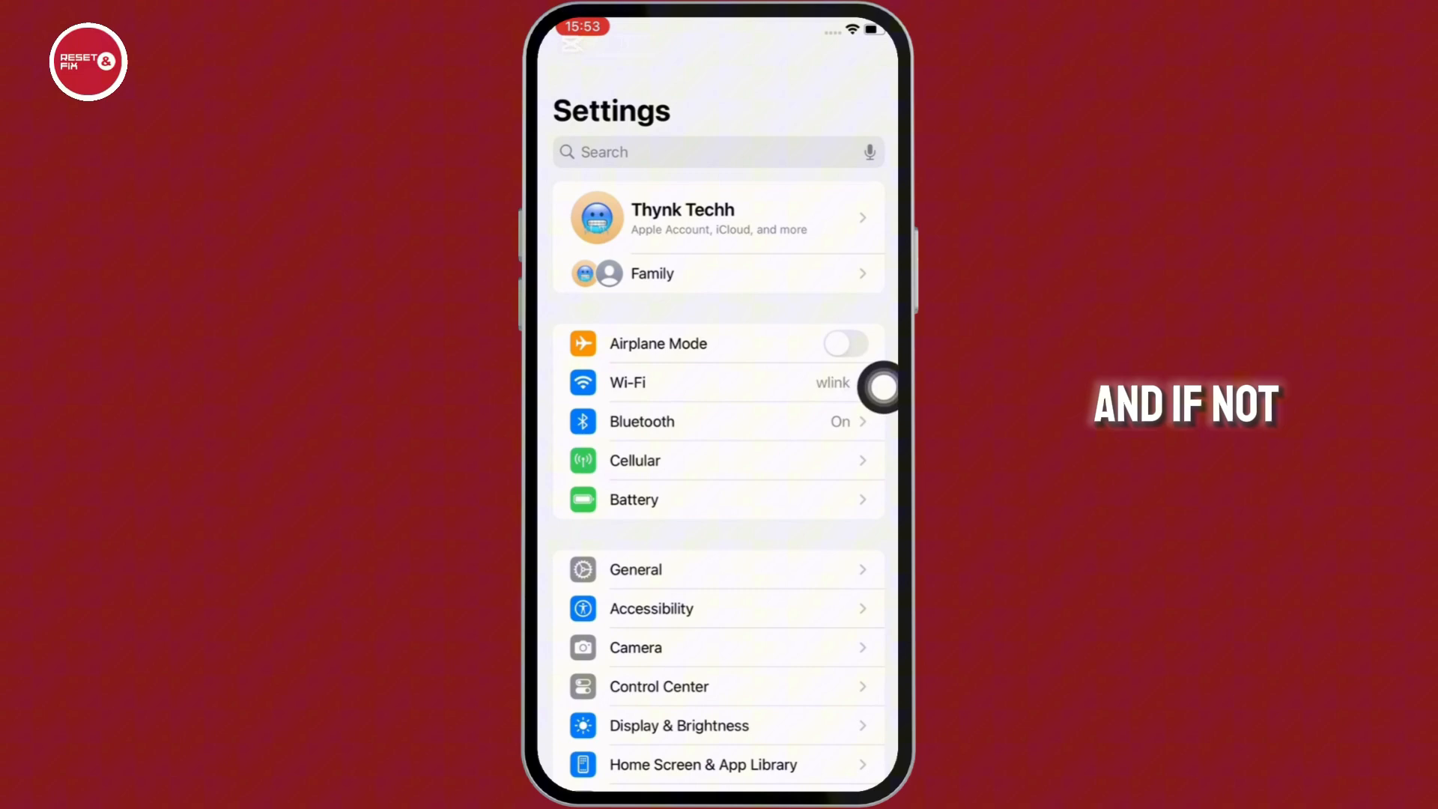
left_click(655, 383)
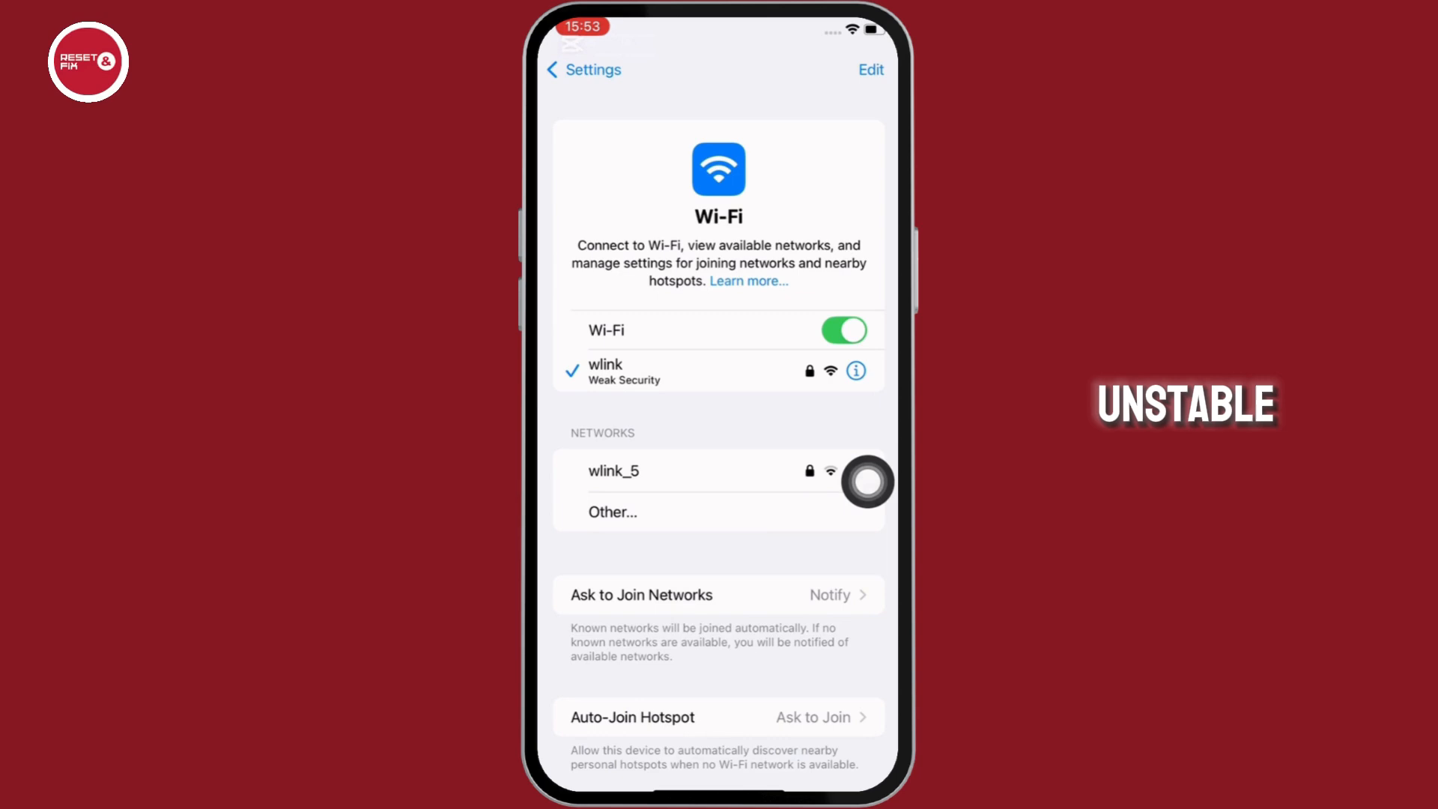
left_click(583, 69)
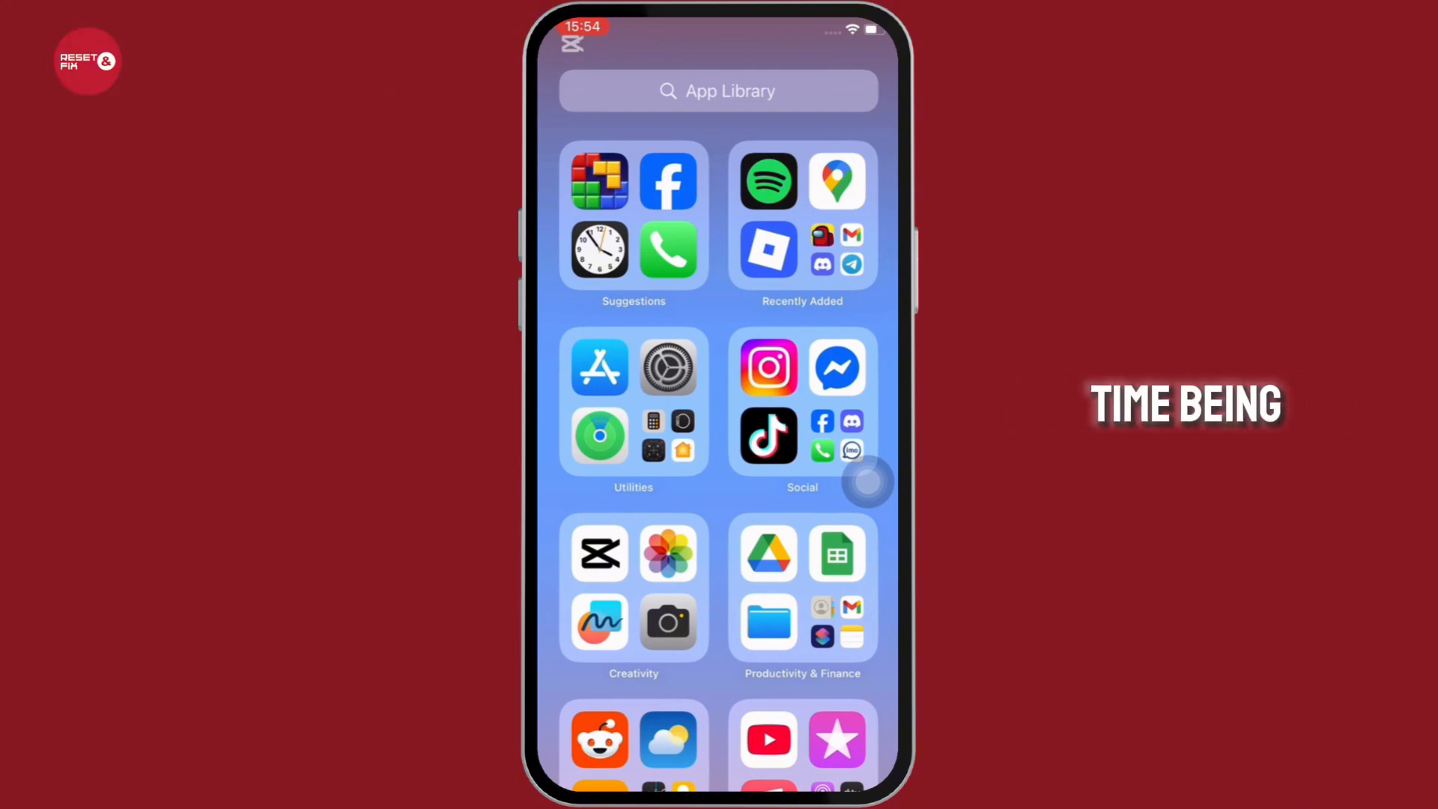
Step: Review Spotify's Data-saving and offline settings under the profile's Settings and privacy
left_click(767, 180)
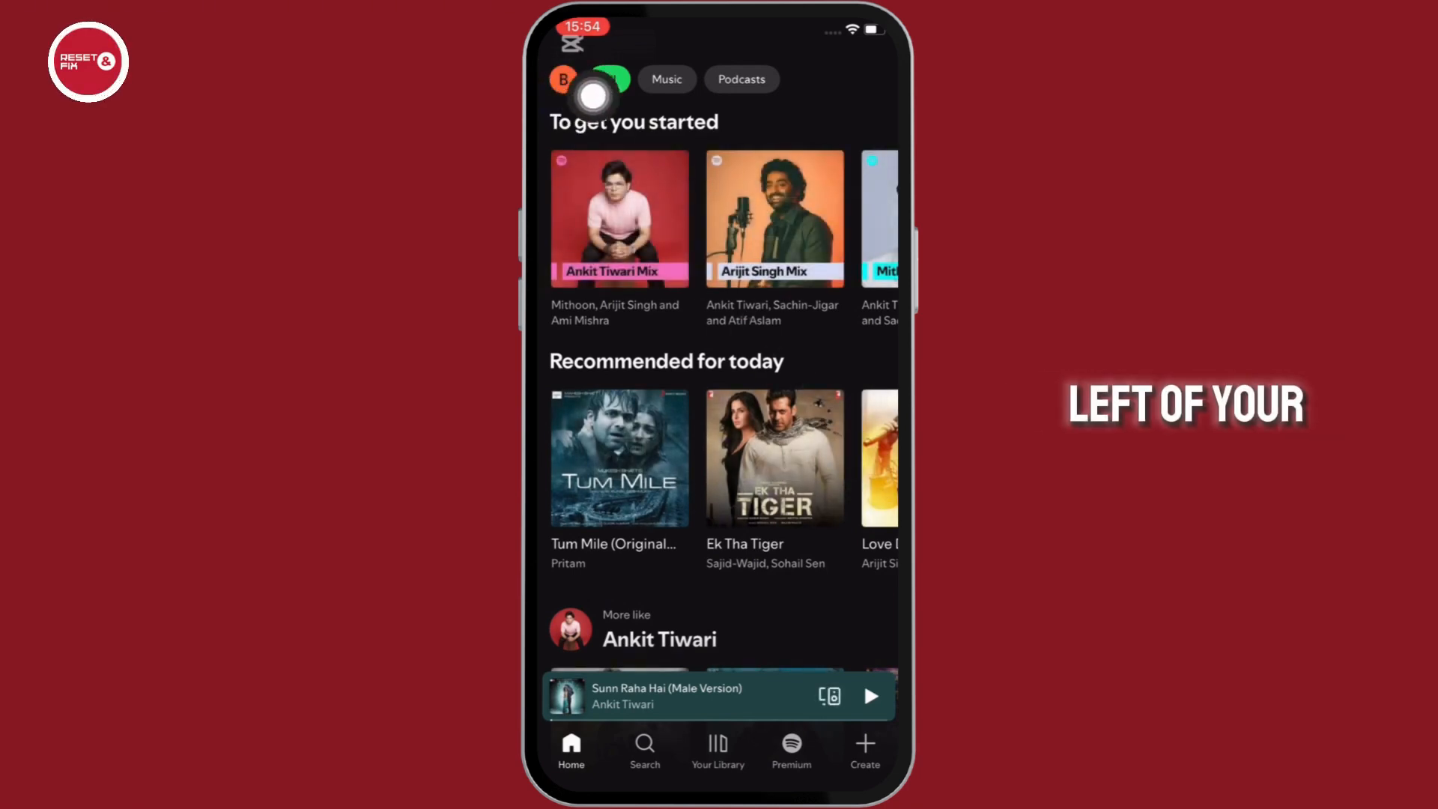
left_click(562, 80)
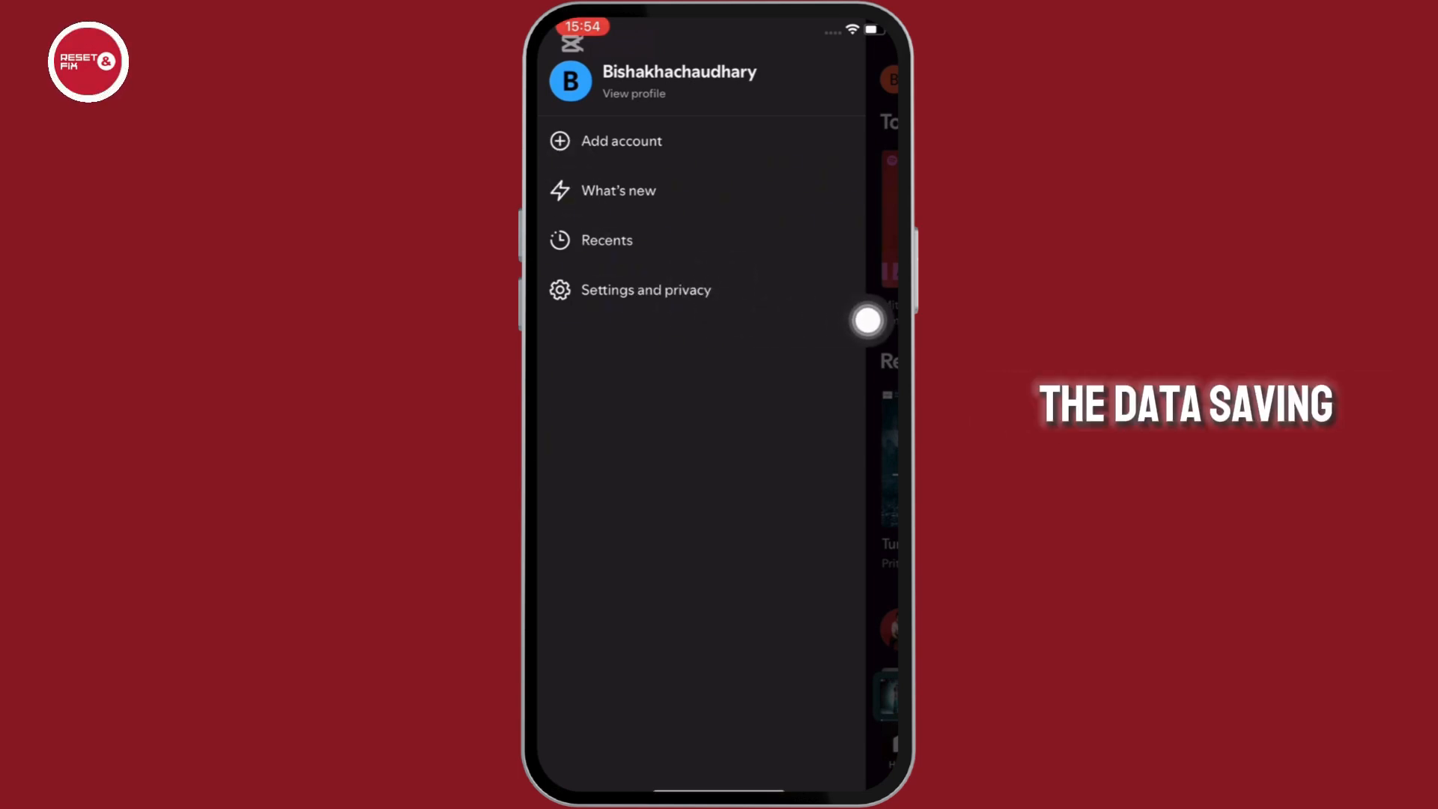
left_click(645, 290)
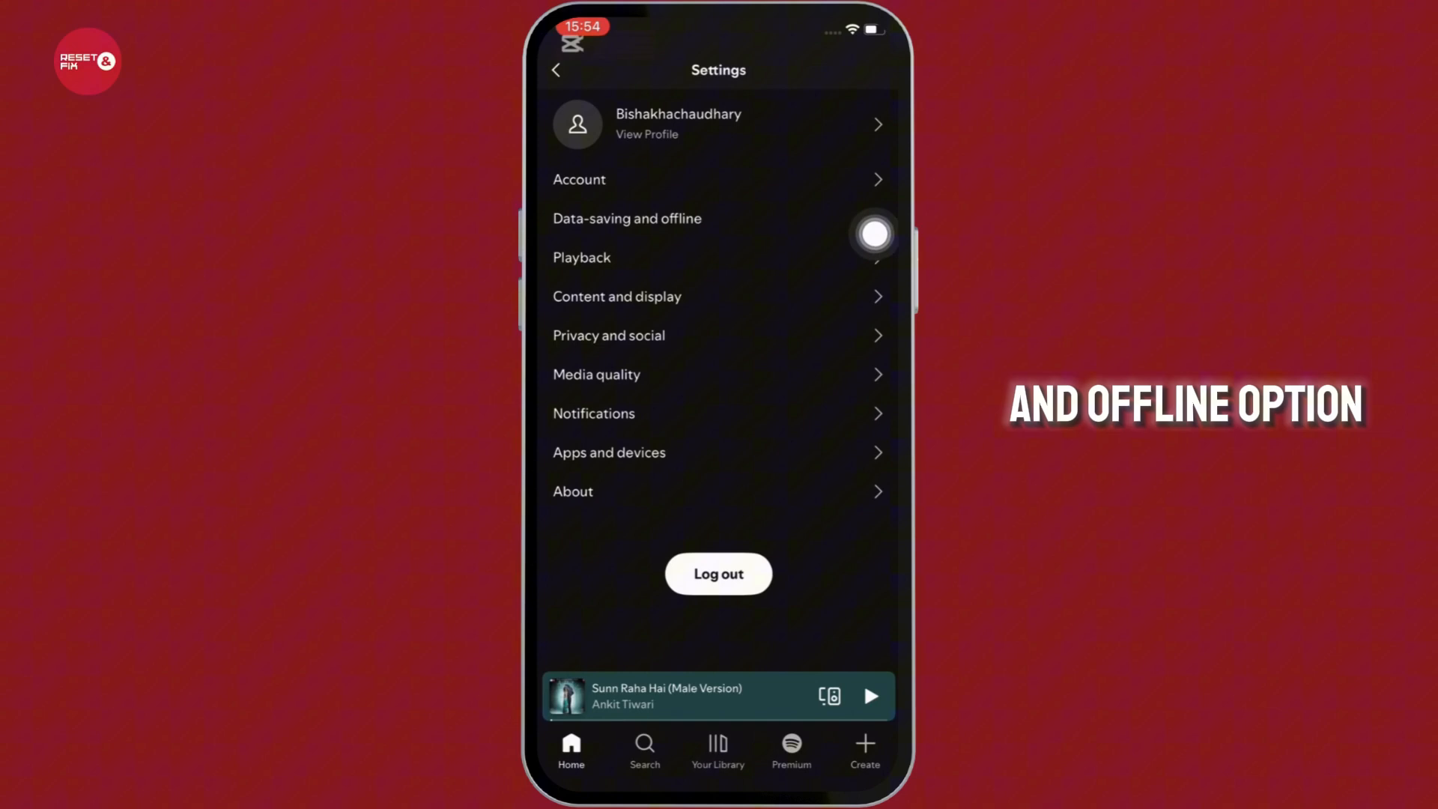
mouse_move(866, 387)
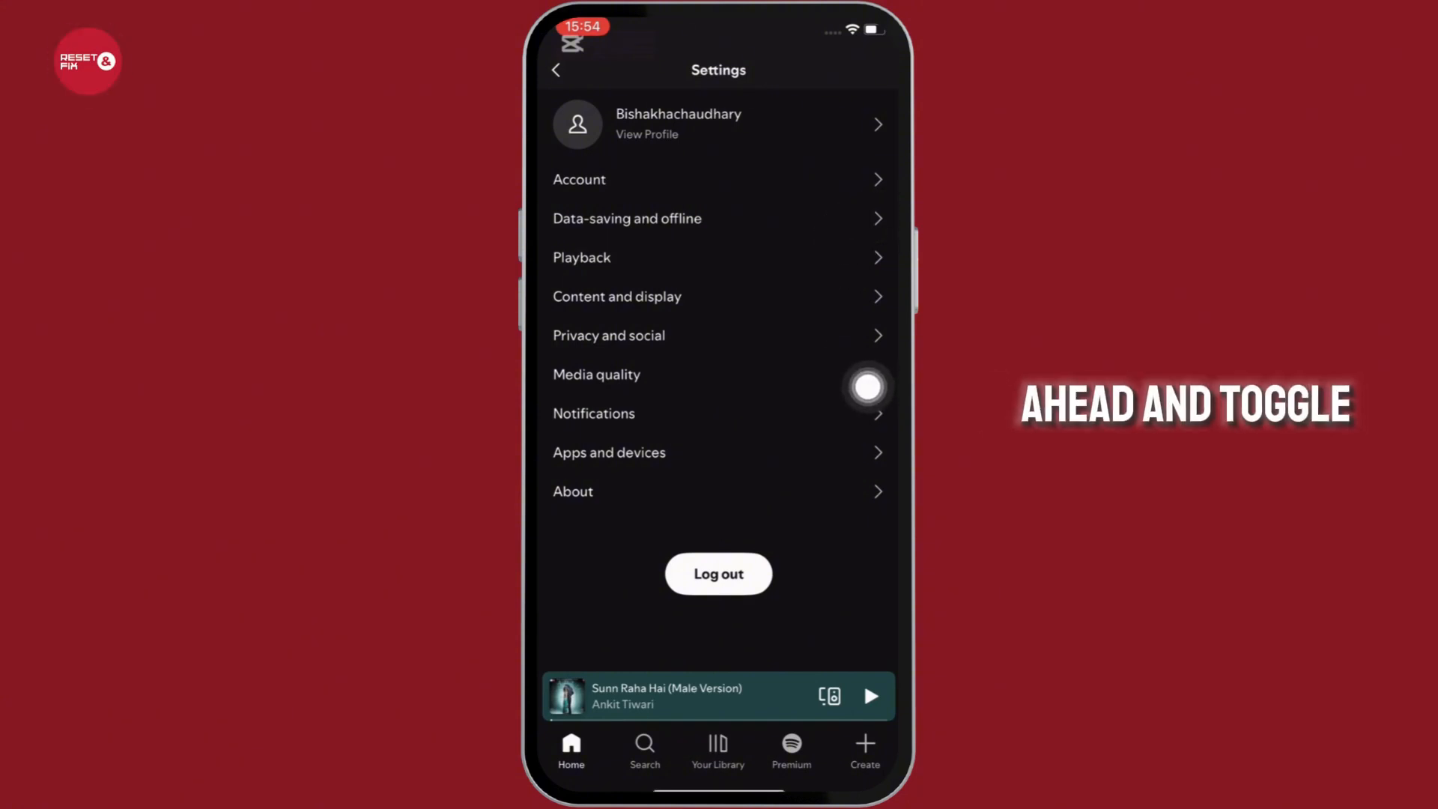
left_click(626, 218)
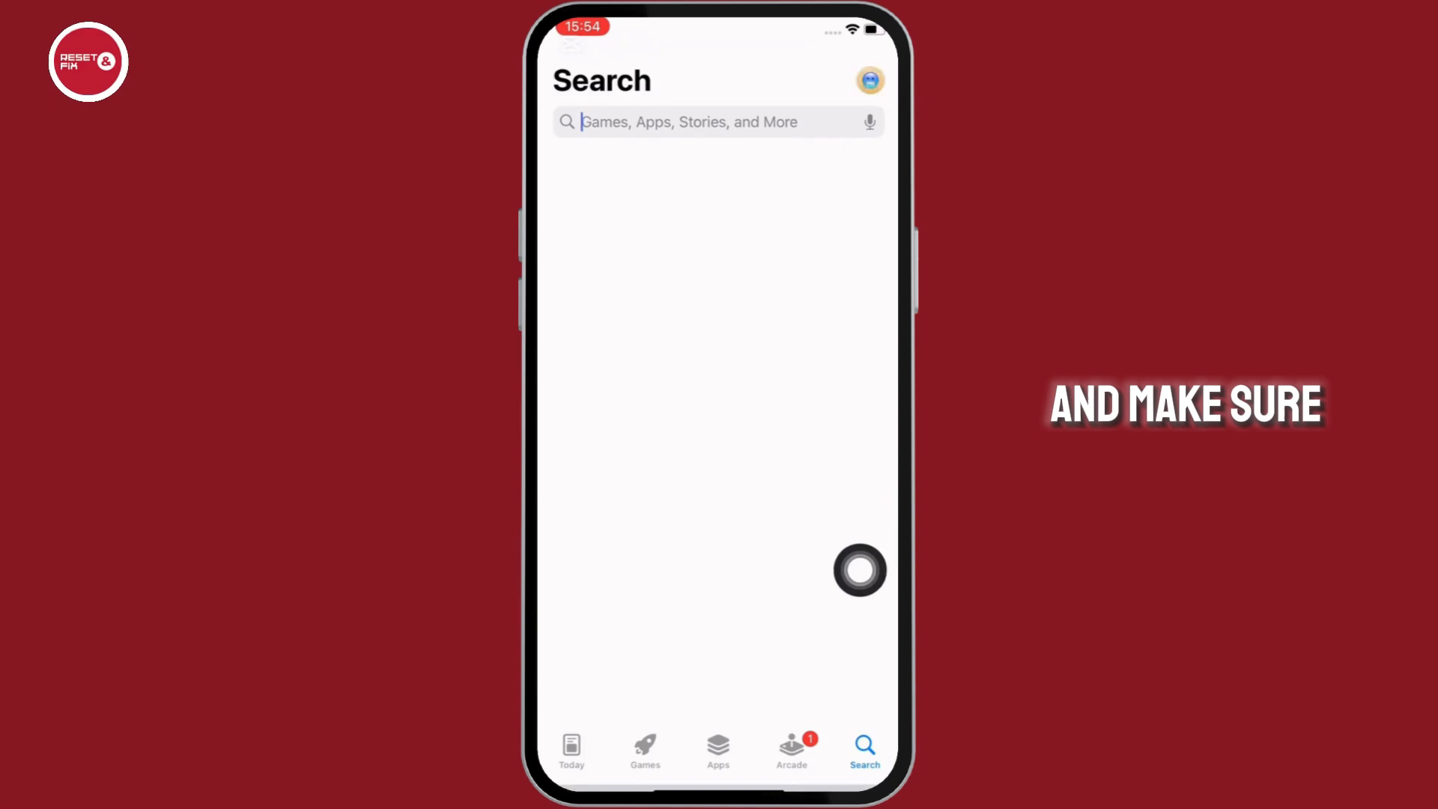
Step: Search the App Store for 'Spotify'
type("Spoti")
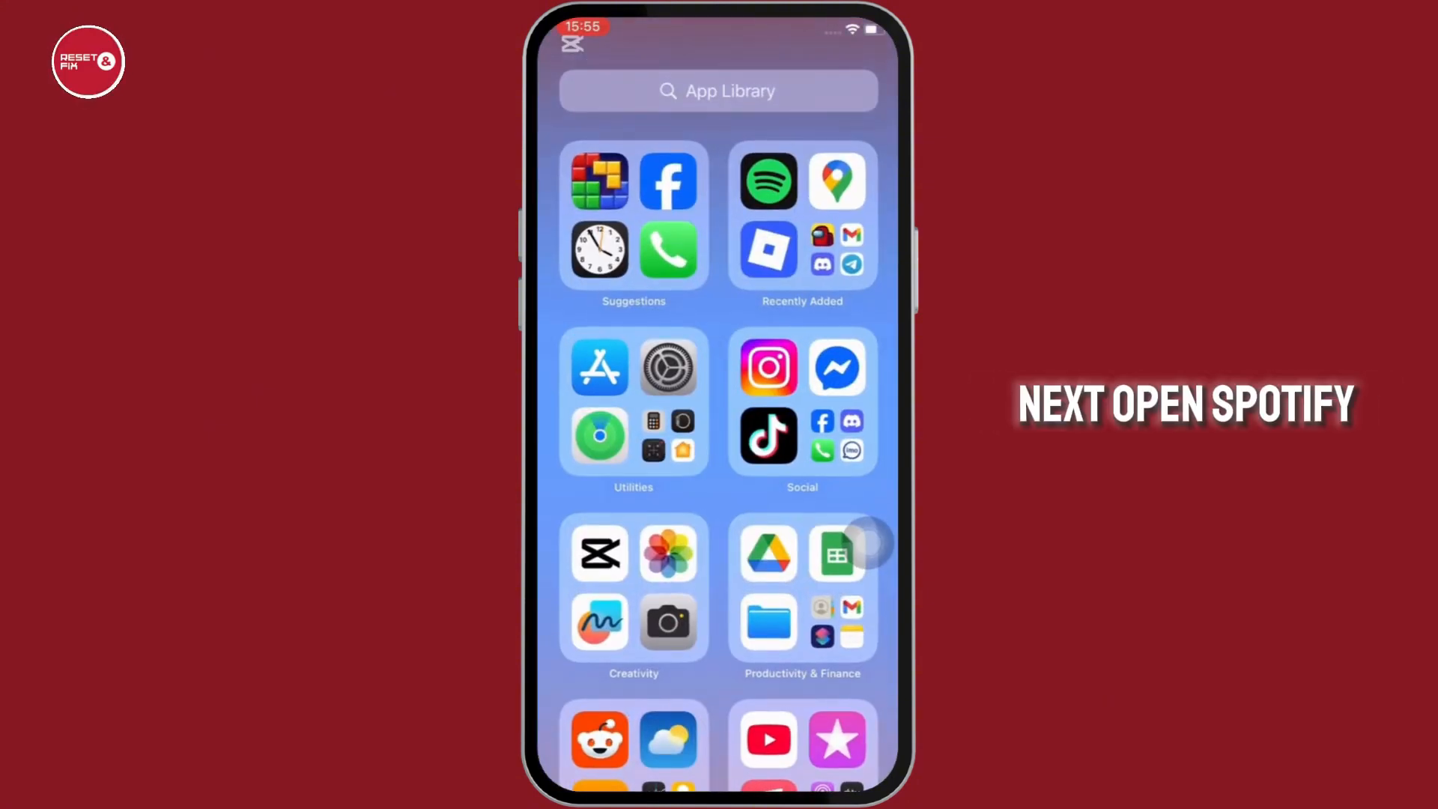
Step: Launch Spotify from the App Library, then go to the Home Screen
left_click(768, 180)
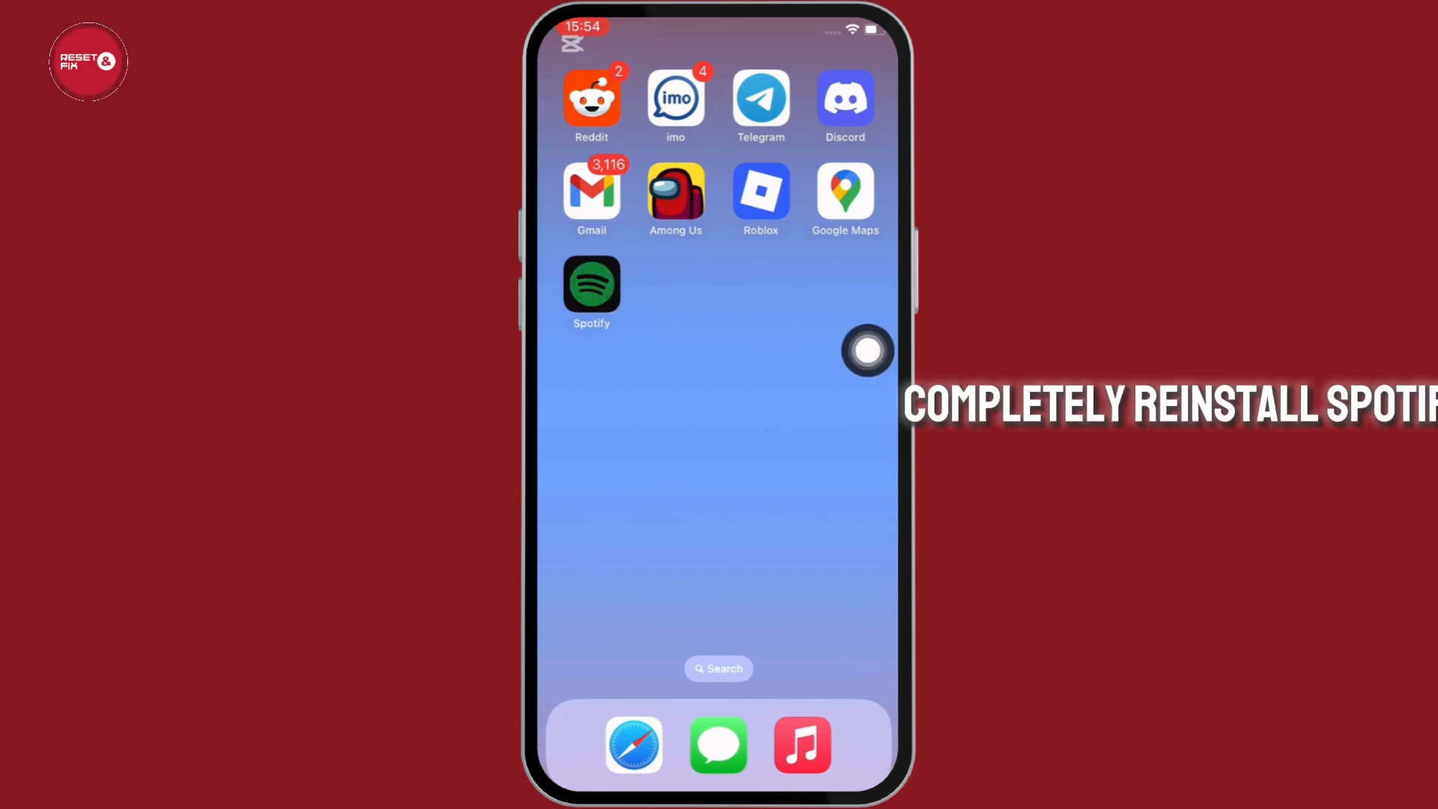
Step: Bring up Spotify's Remove App prompt from its Home Screen icon and dismiss it
left_click(591, 284)
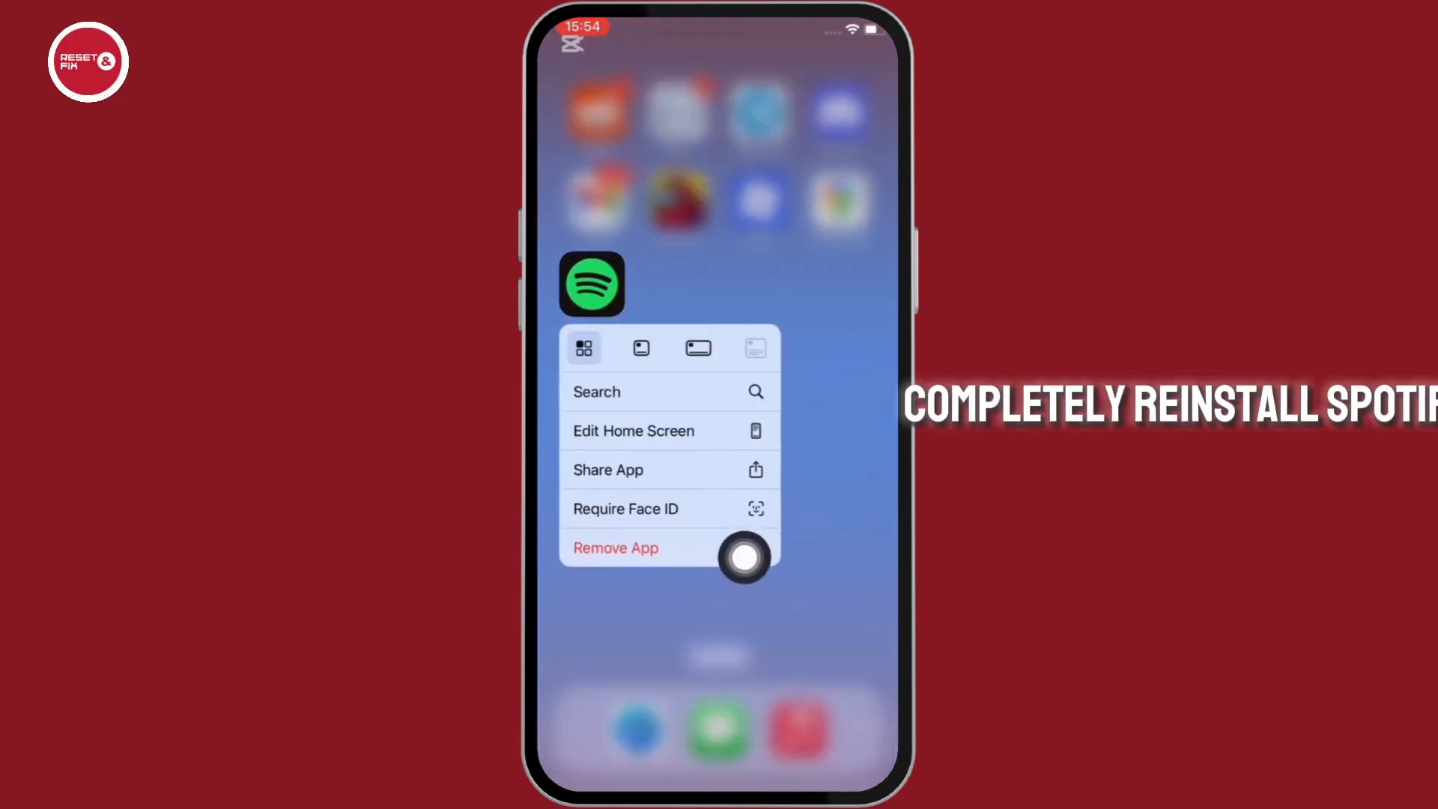
left_click(614, 547)
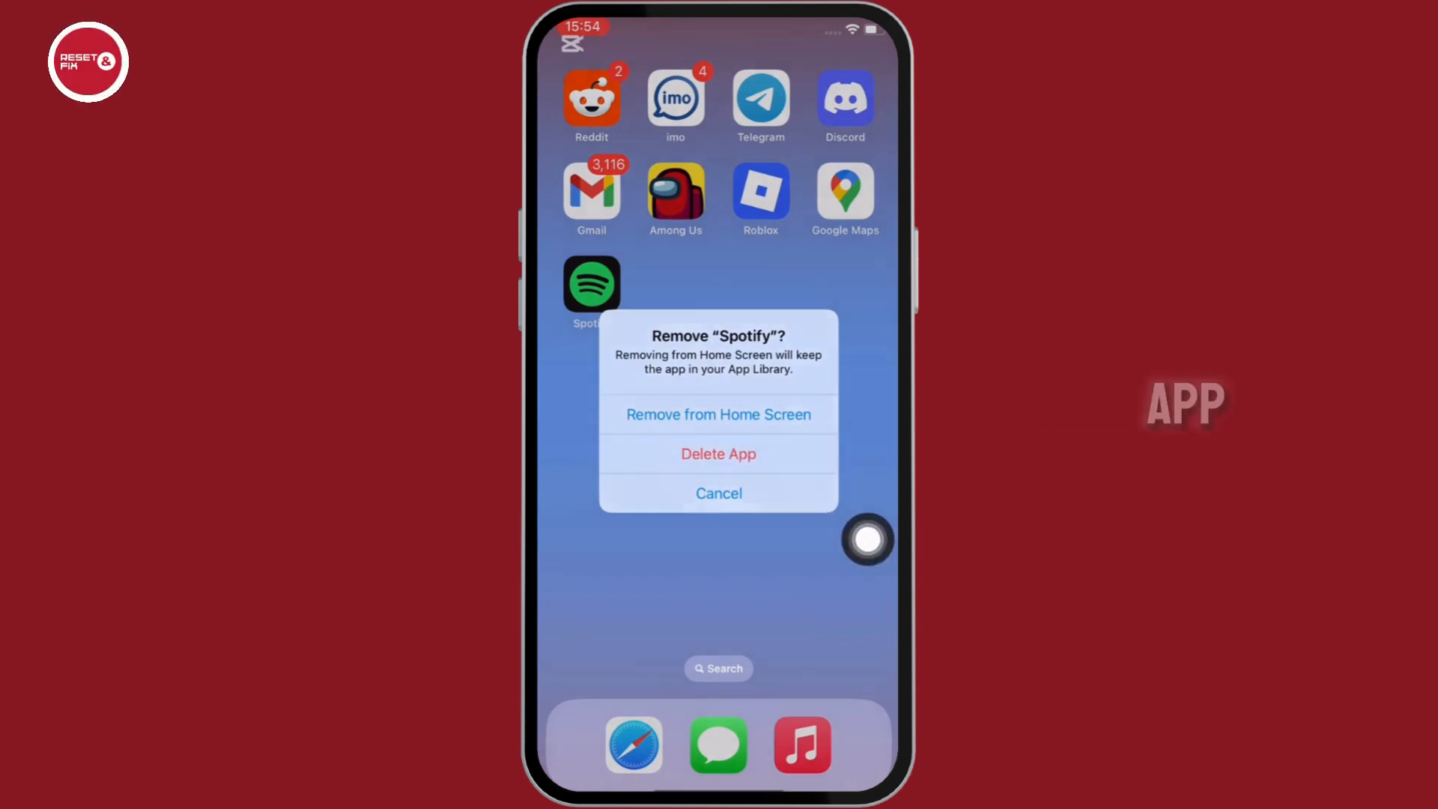
left_click(718, 454)
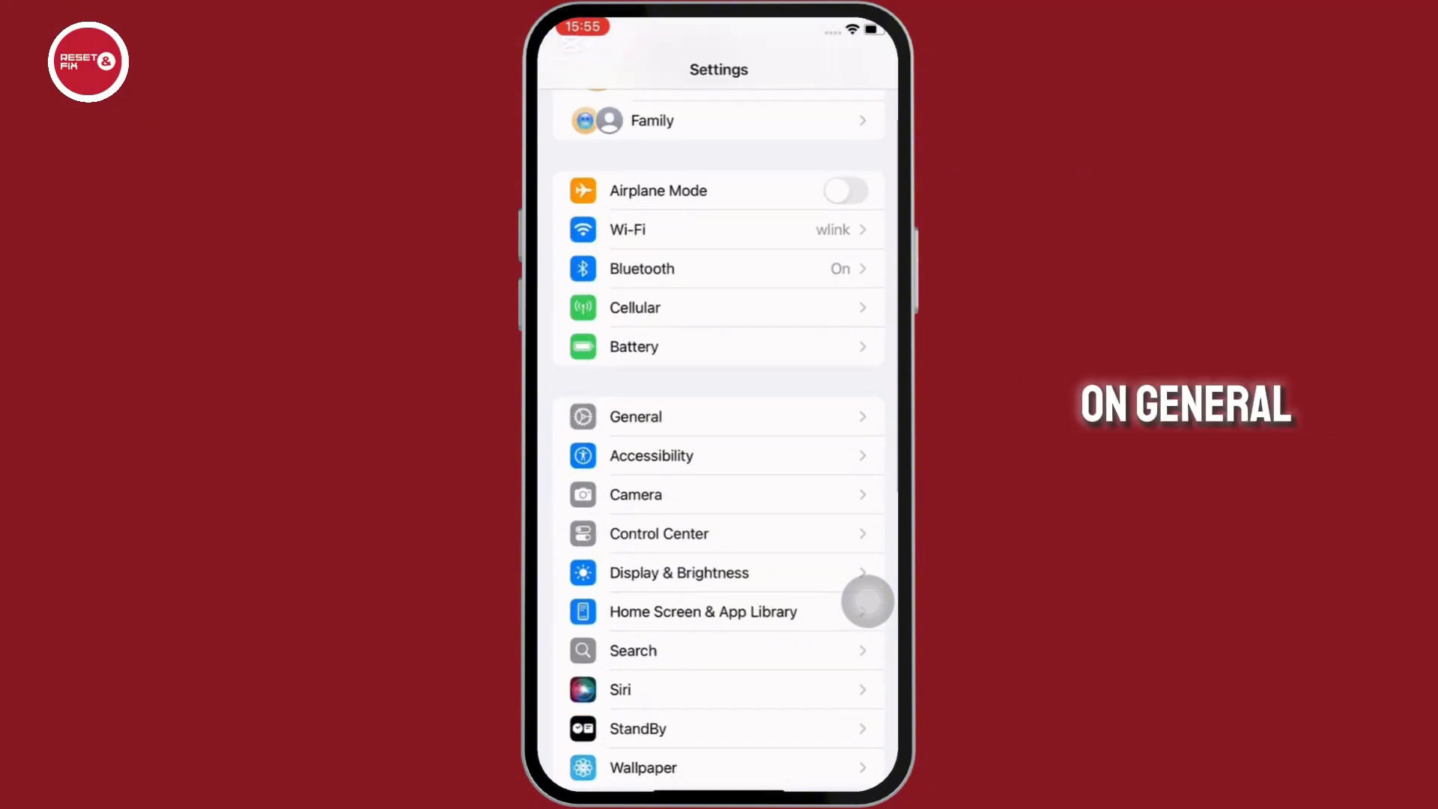
Step: Offload Spotify via General > iPhone Storage, keeping its documents and data
left_click(635, 416)
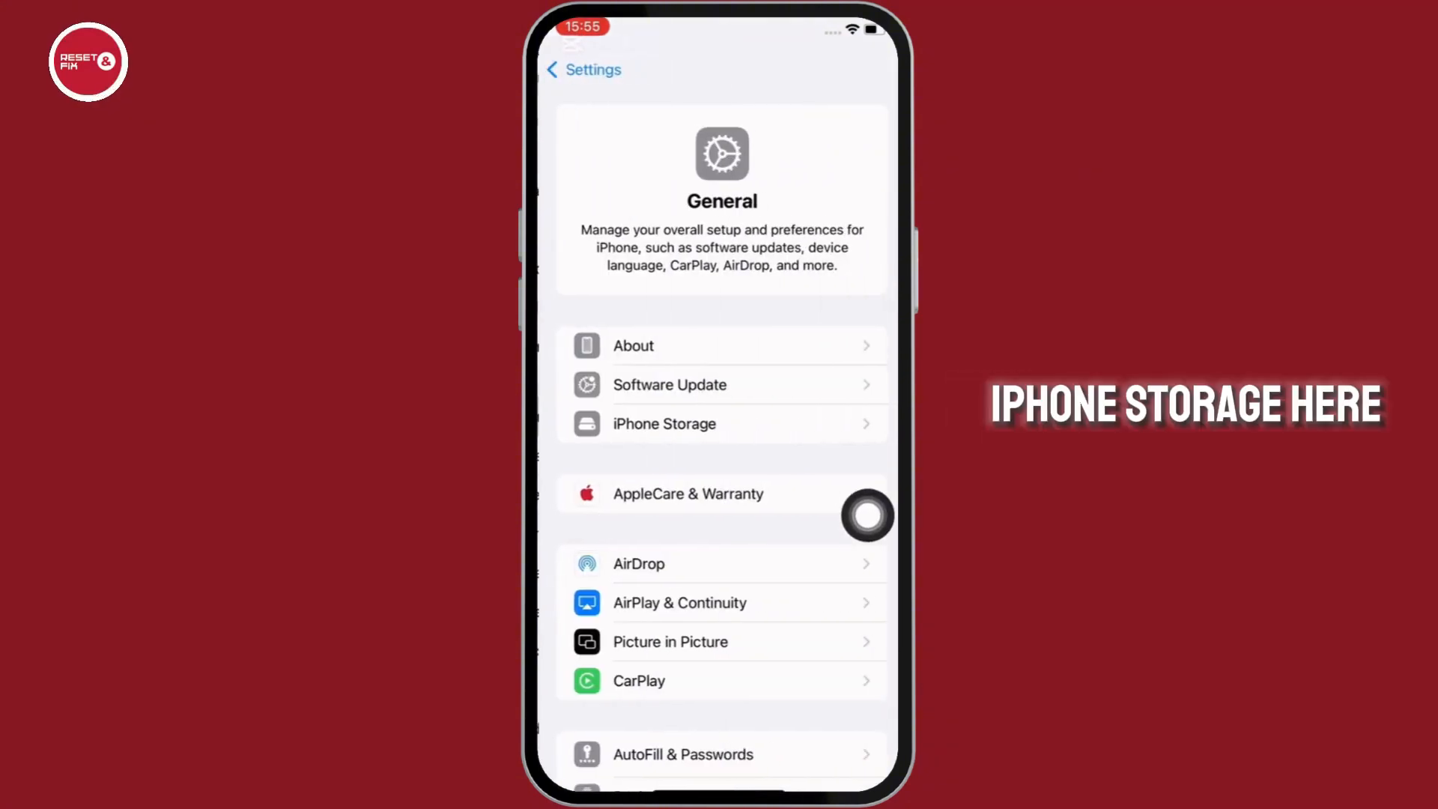
left_click(717, 423)
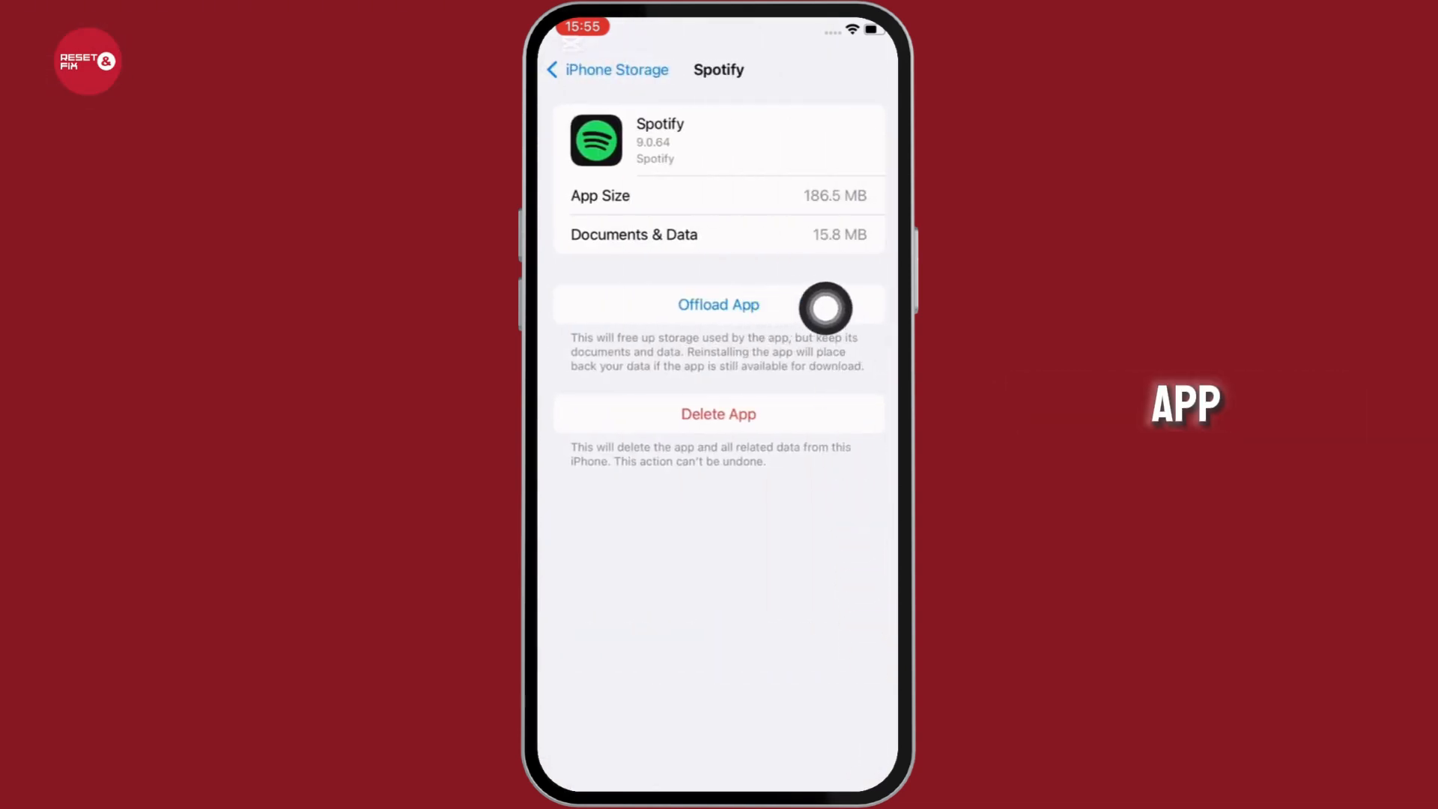
left_click(718, 305)
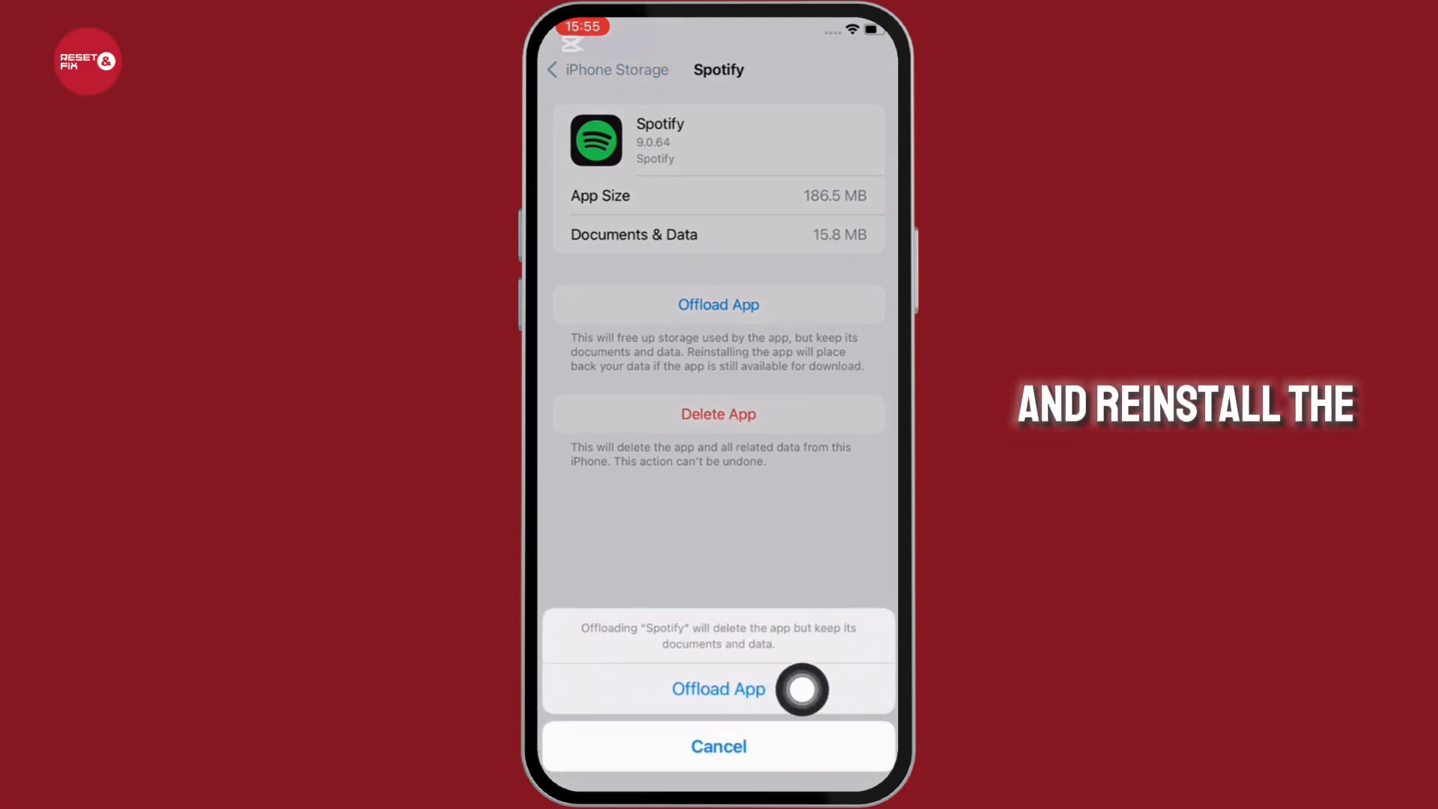